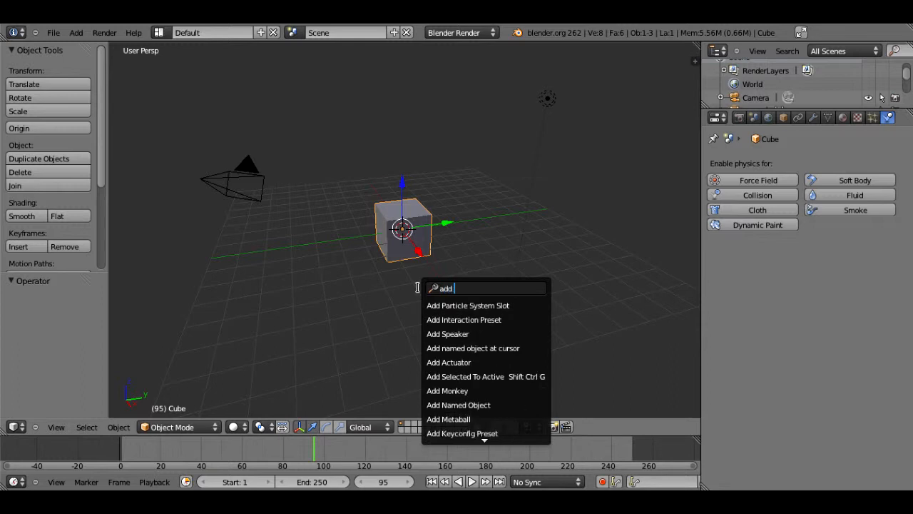
Add a plane, scale it to about 3.3 and raise it above the cube.
left_click(442, 434)
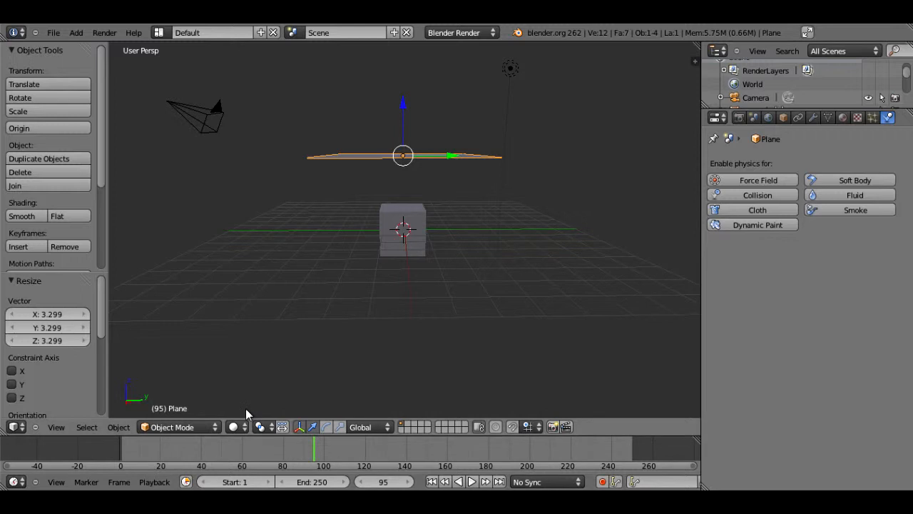
In Edit Mode, subdivide the plane repeatedly into a 256-face grid.
left_click(177, 426)
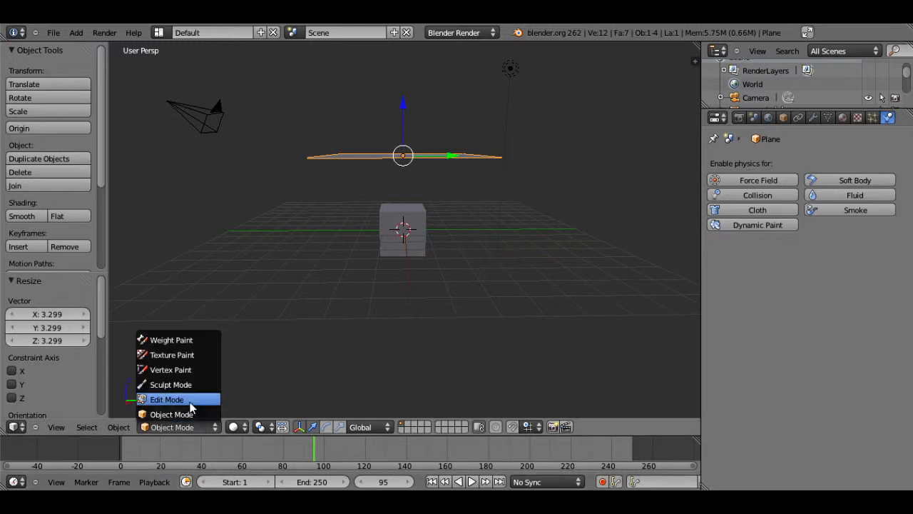
left_click(167, 398)
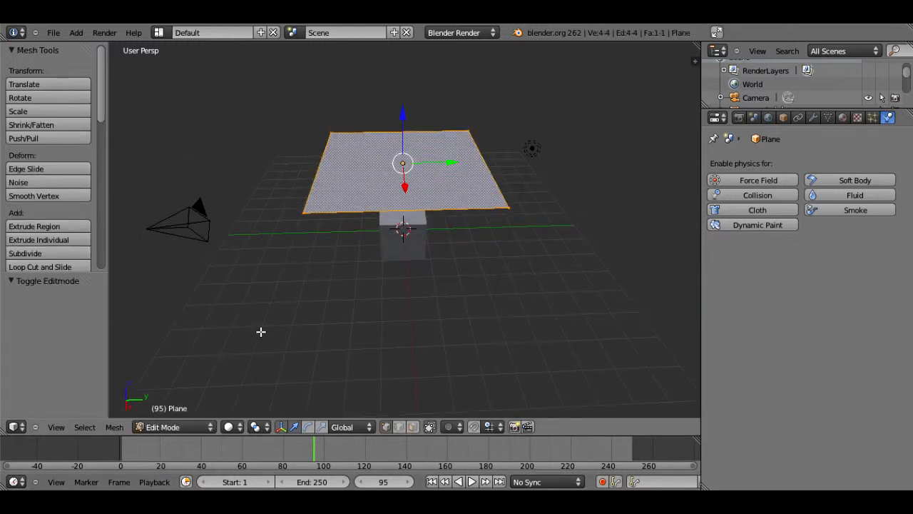
key("W")
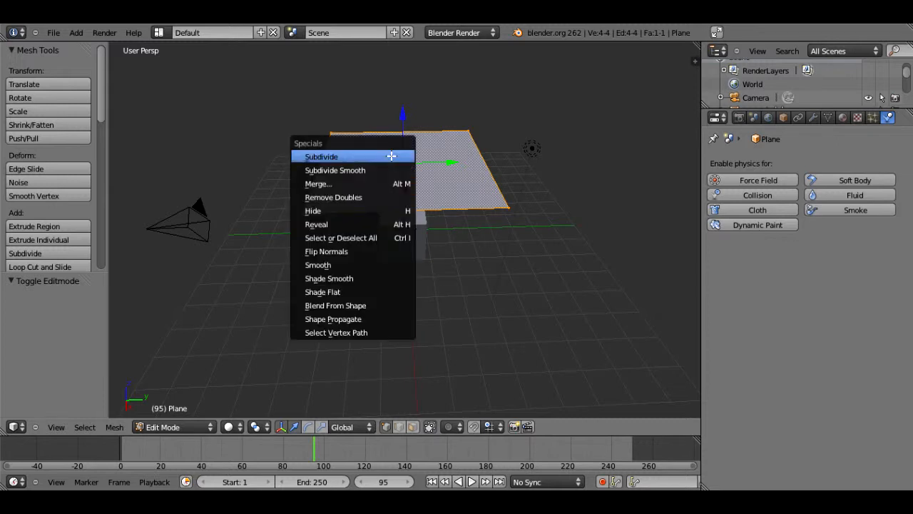
left_click(321, 156)
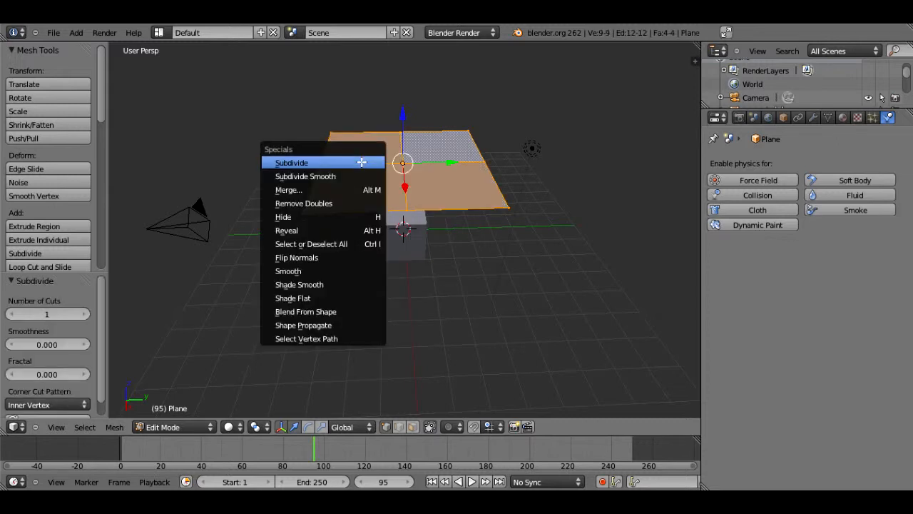
left_click(291, 162)
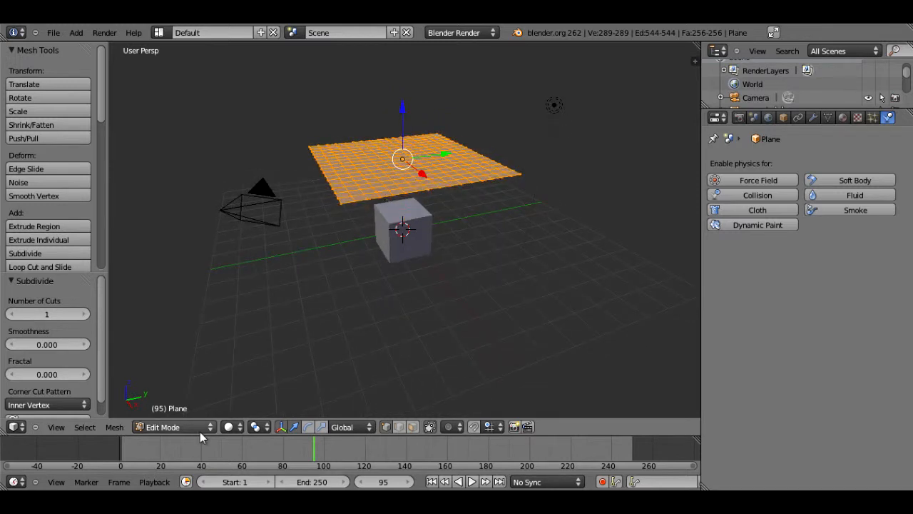
mouse_move(53, 457)
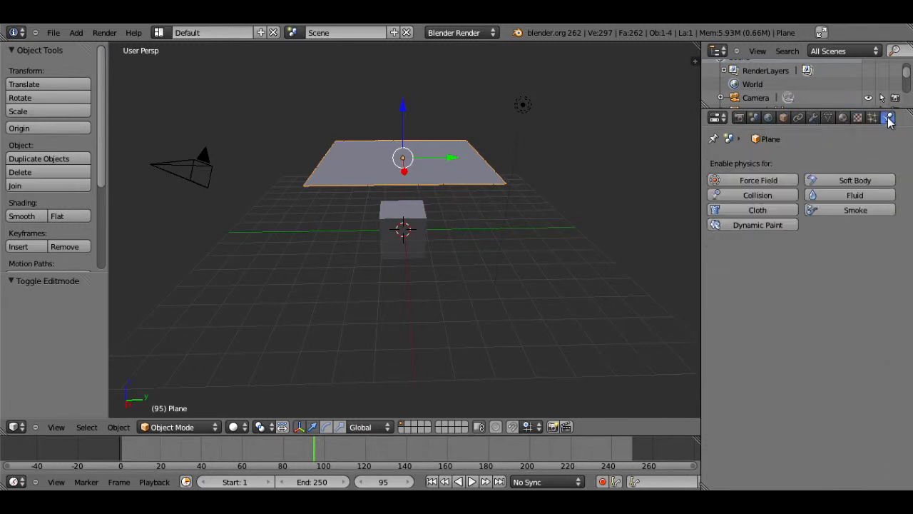
Add cloth physics to the plane using the Silk preset.
left_click(757, 209)
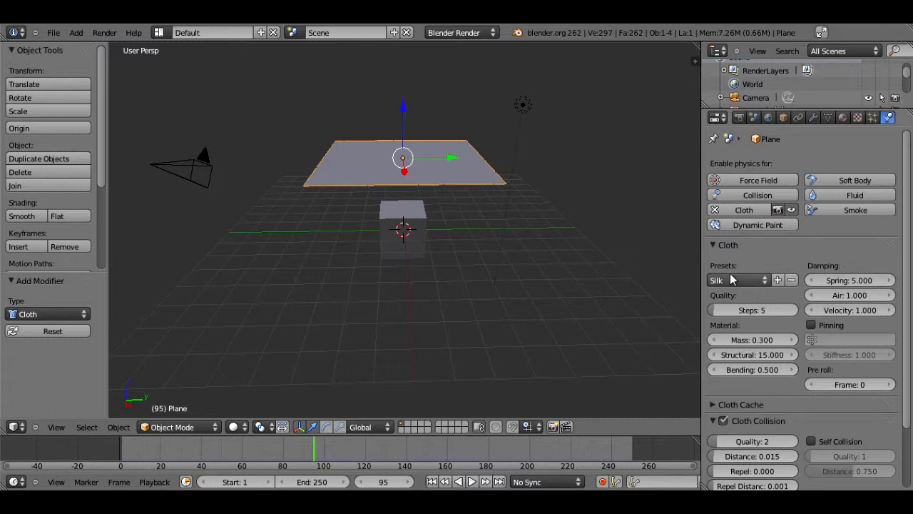
left_click(735, 280)
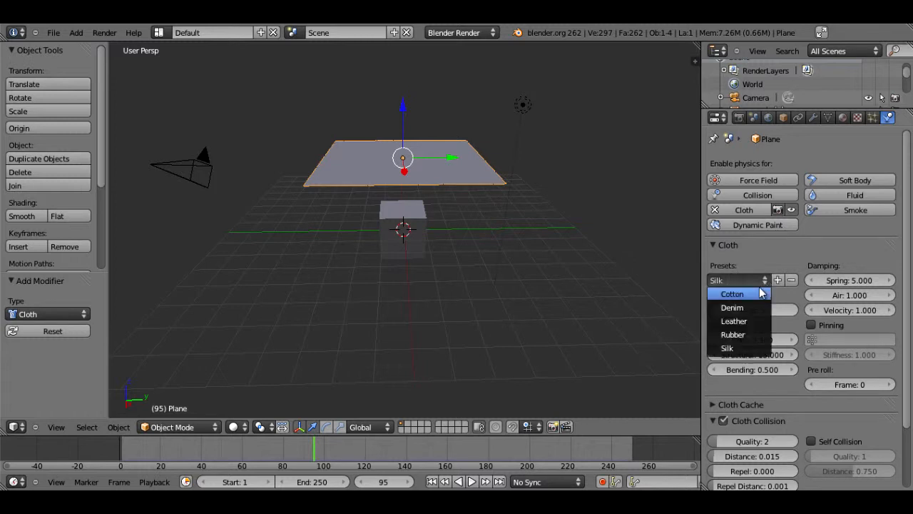
mouse_move(733, 321)
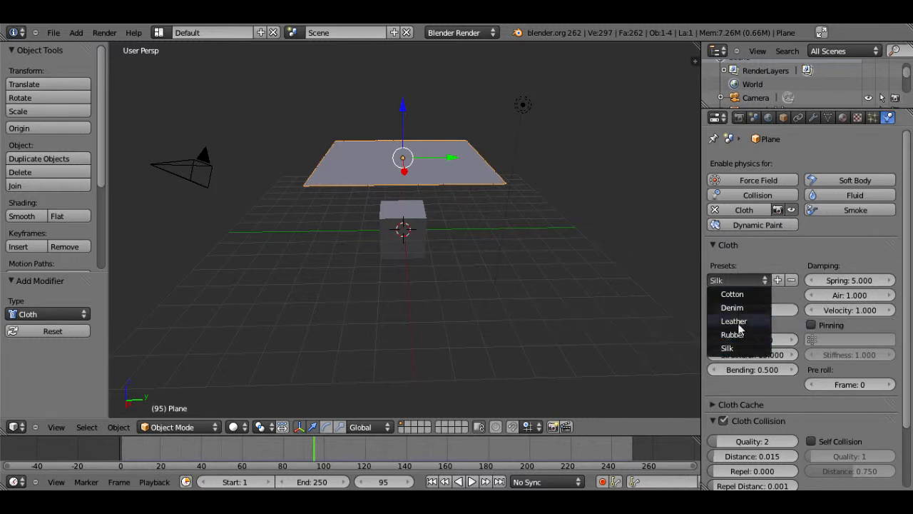
left_click(726, 348)
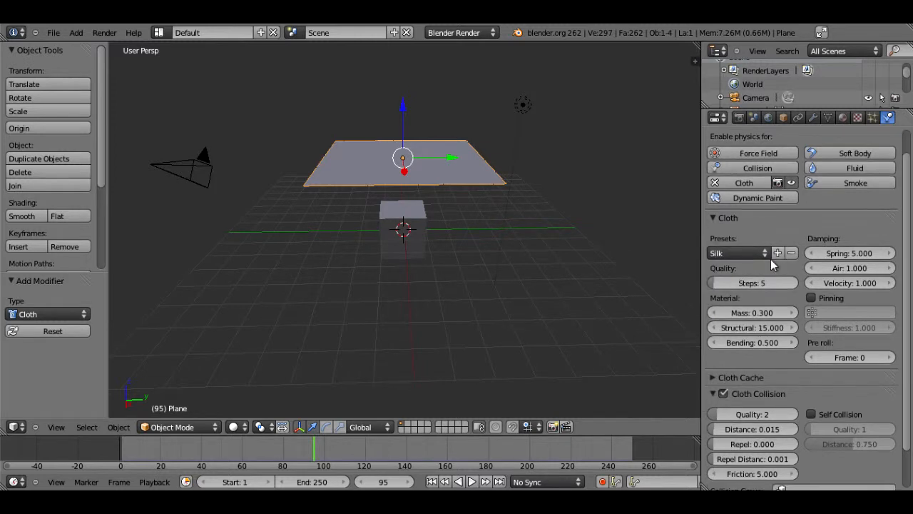
Turn on Self Collision in the cloth collision settings.
left_click(714, 367)
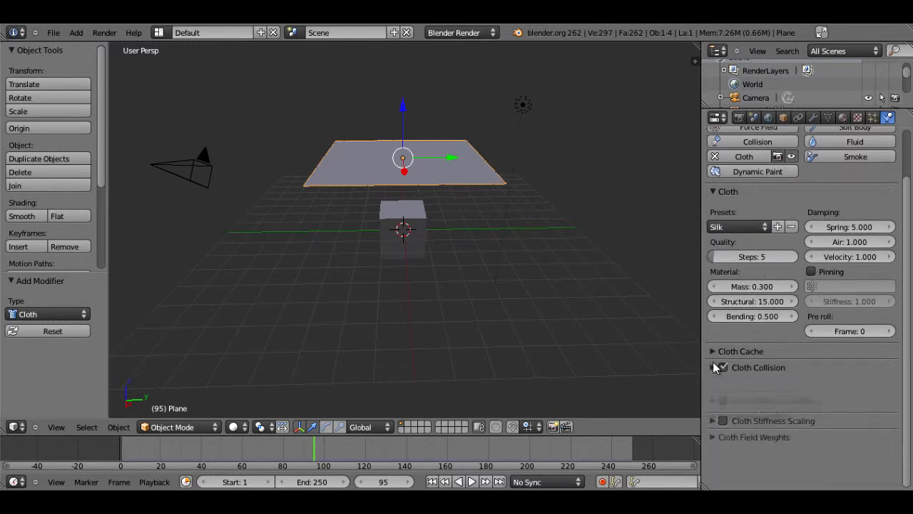
left_click(722, 366)
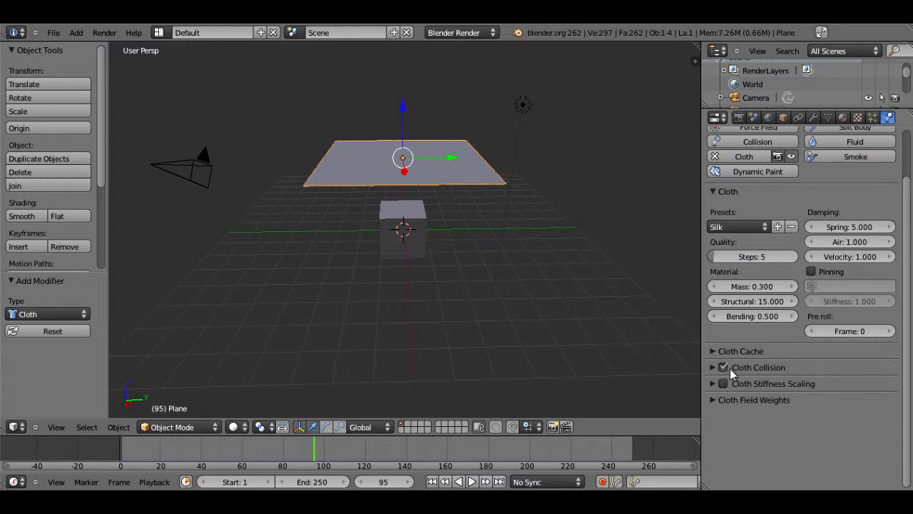
left_click(713, 367)
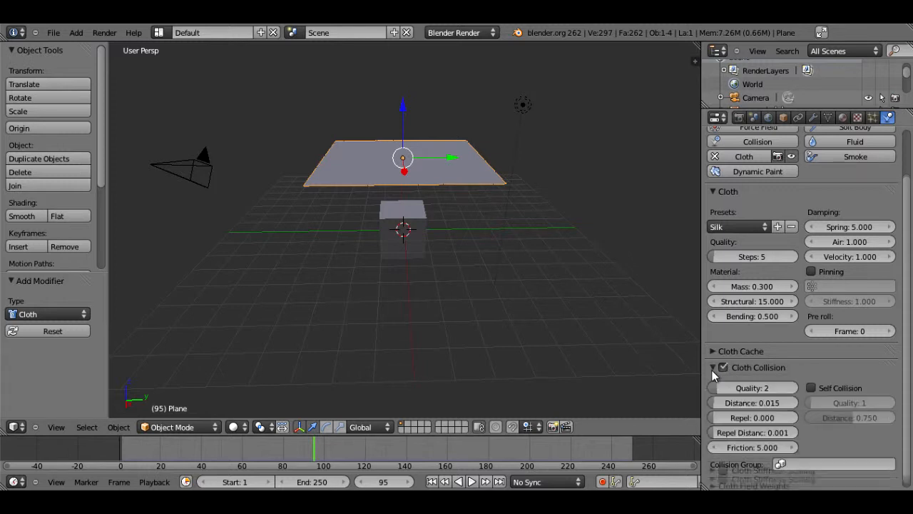
scroll("down", 3)
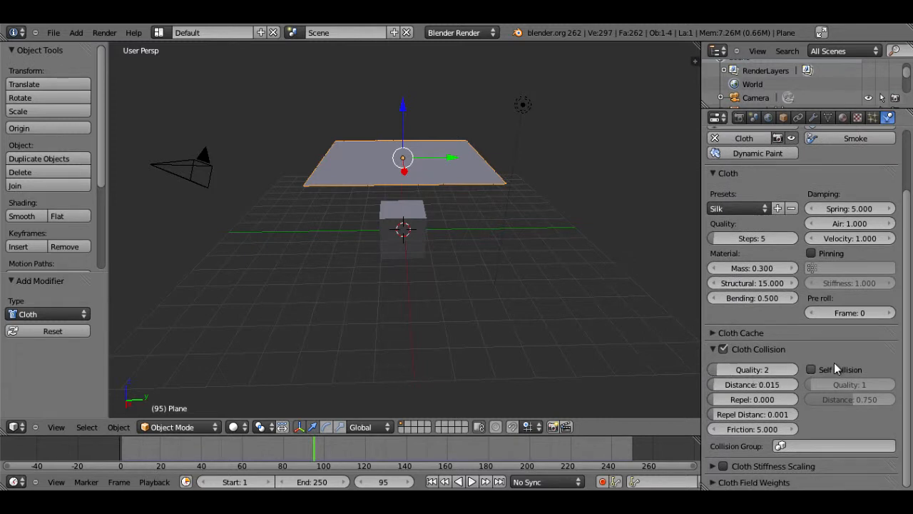
left_click(811, 369)
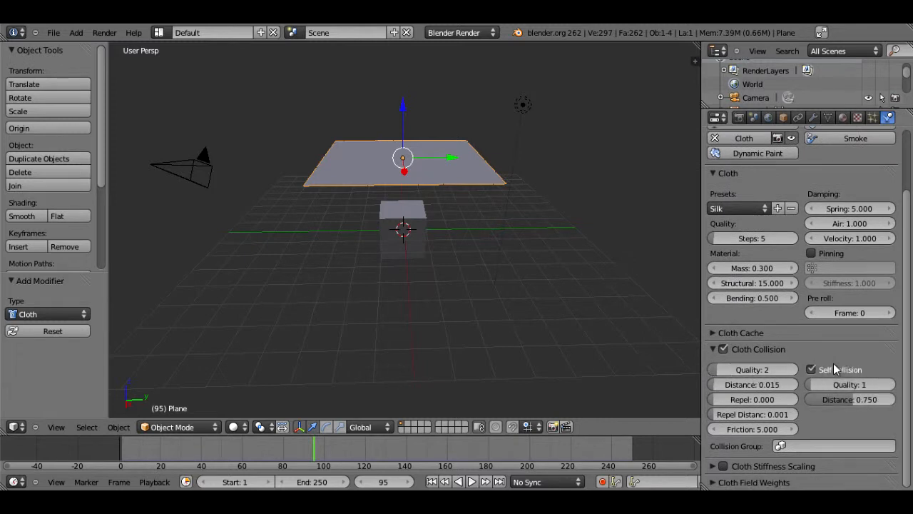
left_click(713, 349)
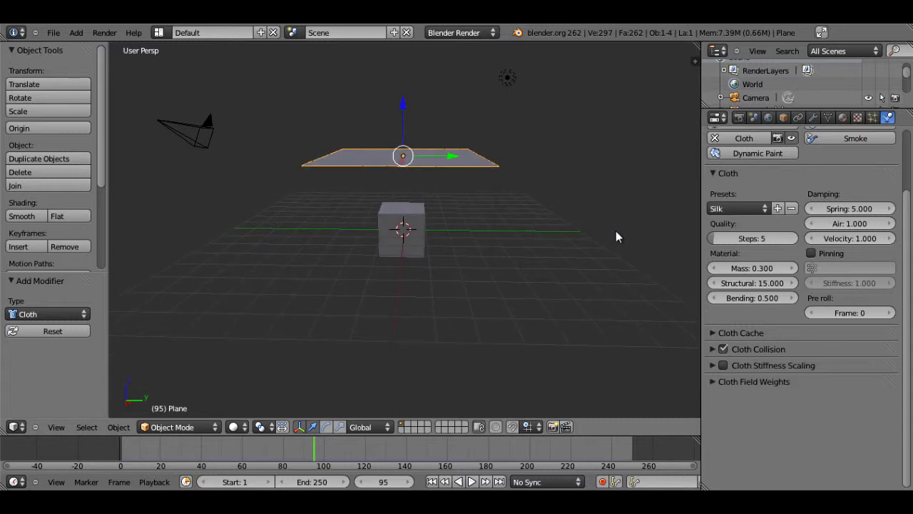
mouse_move(191, 208)
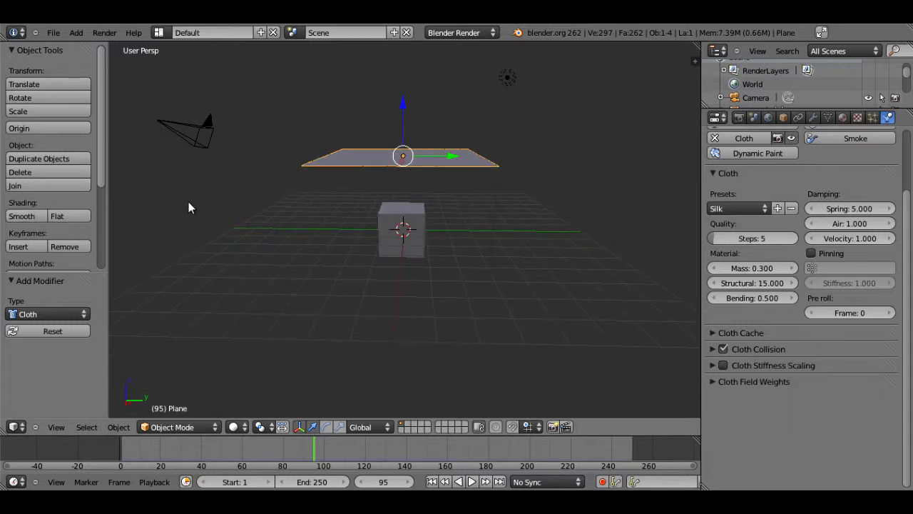
Apply Smooth shading to the plane from the Object Tools panel.
left_click(21, 216)
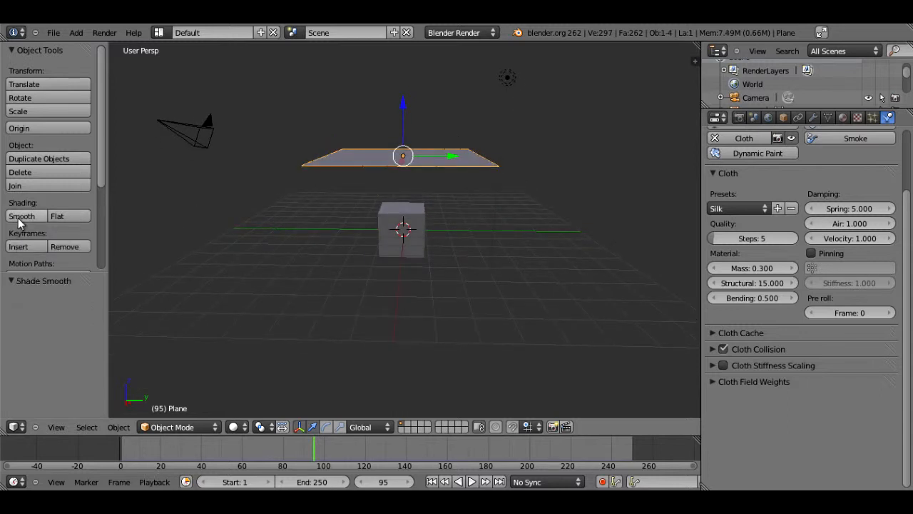
mouse_move(124, 226)
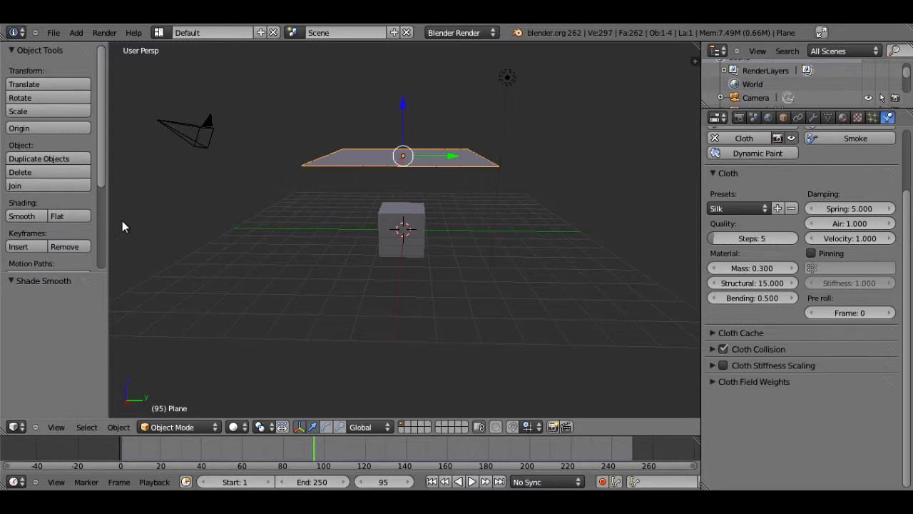
left_click(401, 228)
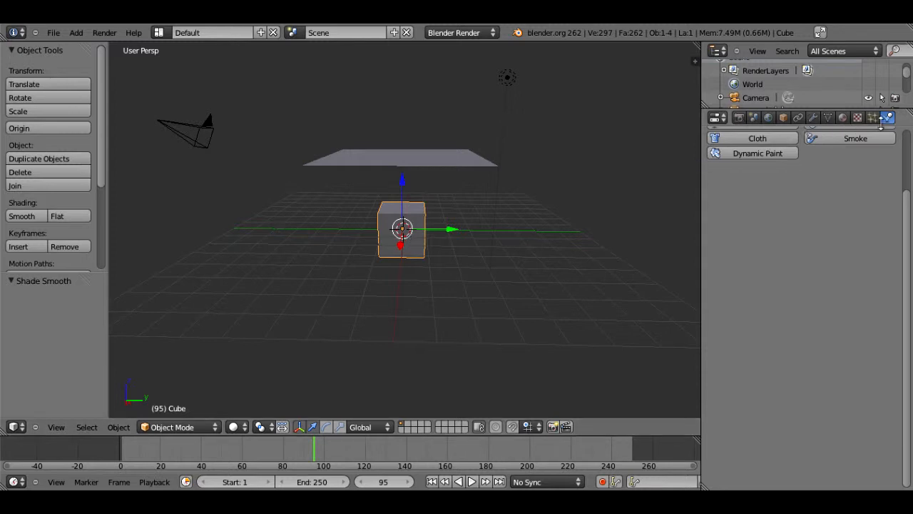
Enable Collision physics on the cube and Cloth on the plane.
left_click(887, 117)
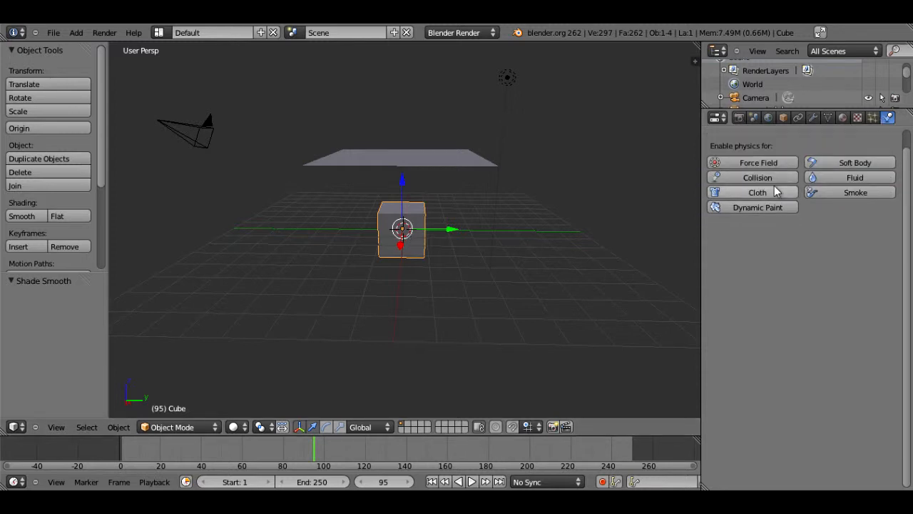
left_click(757, 177)
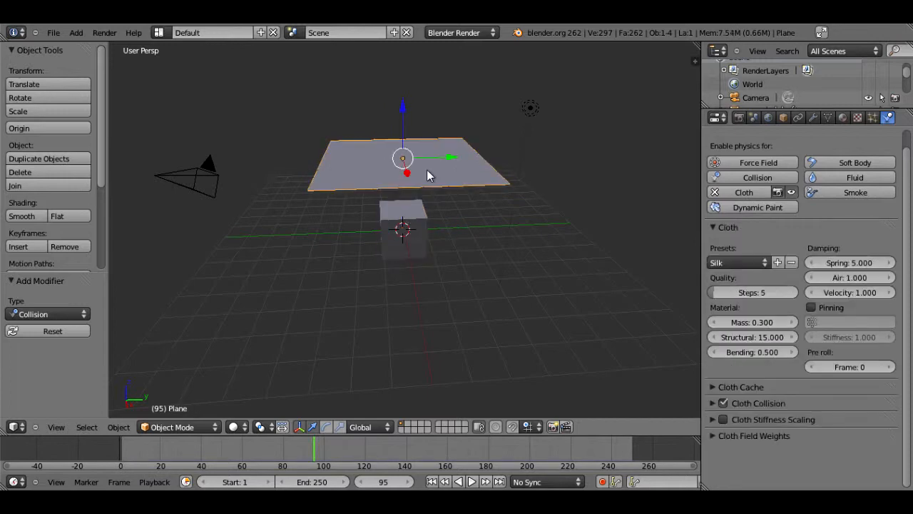
mouse_move(421, 178)
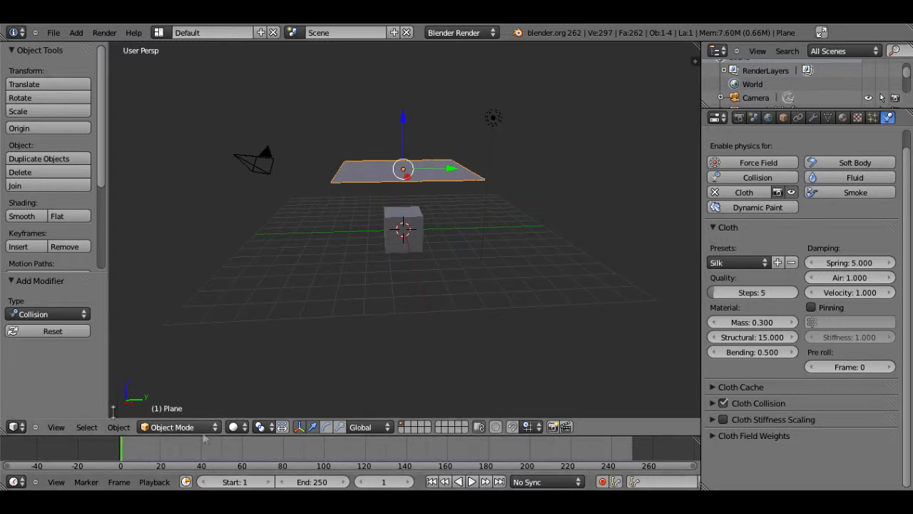
mouse_move(97, 450)
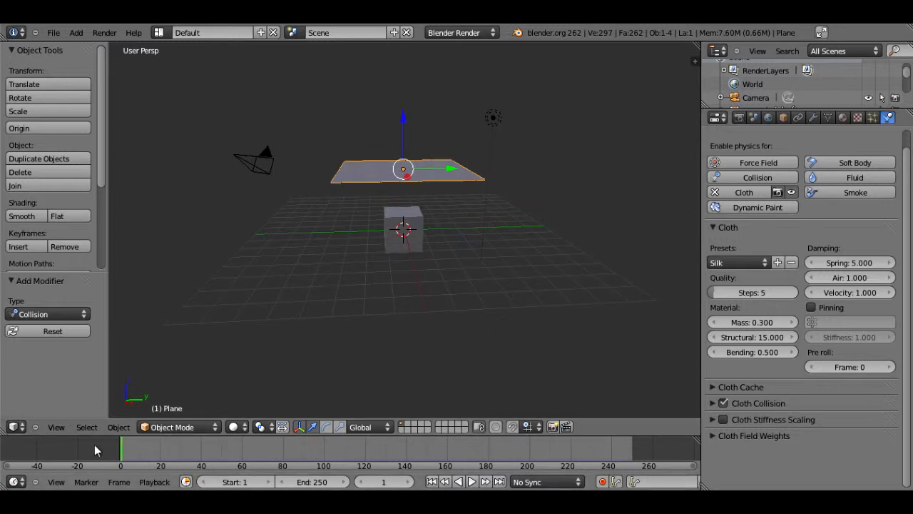
Play the cloth simulation from frame 1.
left_click(465, 481)
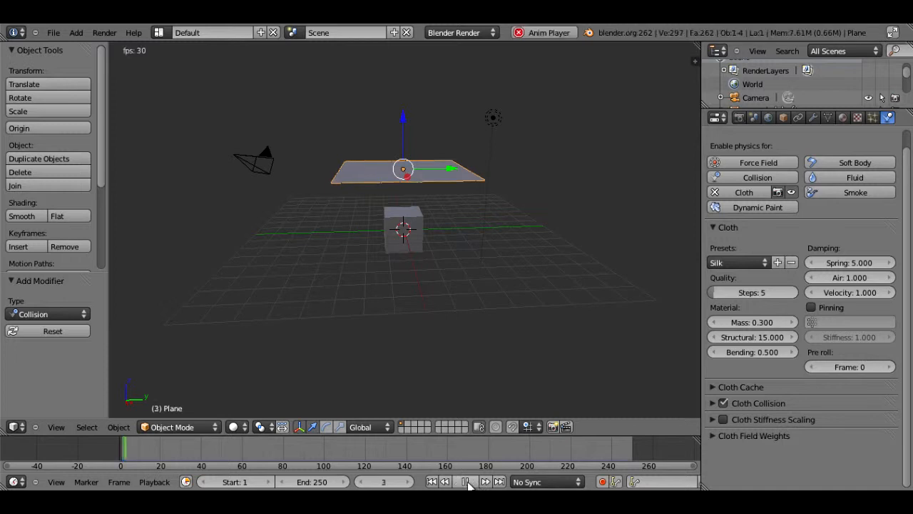
left_click(465, 481)
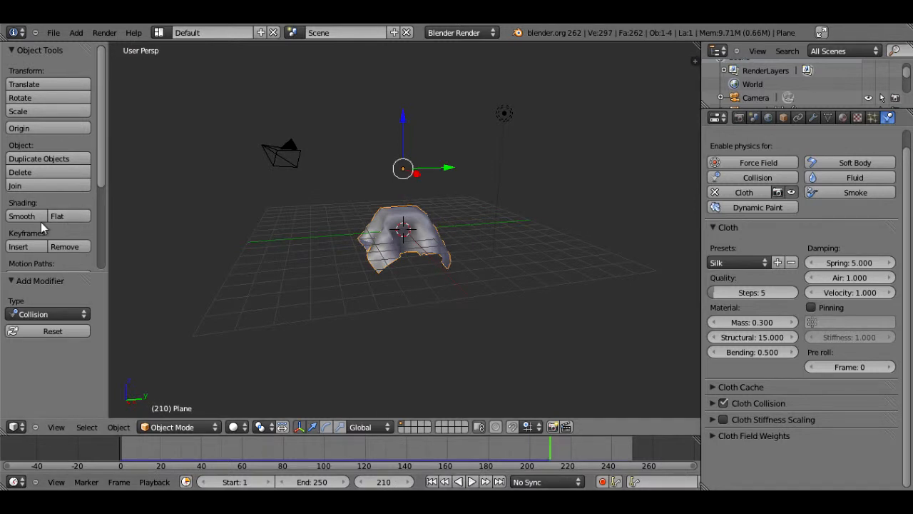
Switch the plane to flat shading and replay the cloth drop over the cube.
left_click(57, 215)
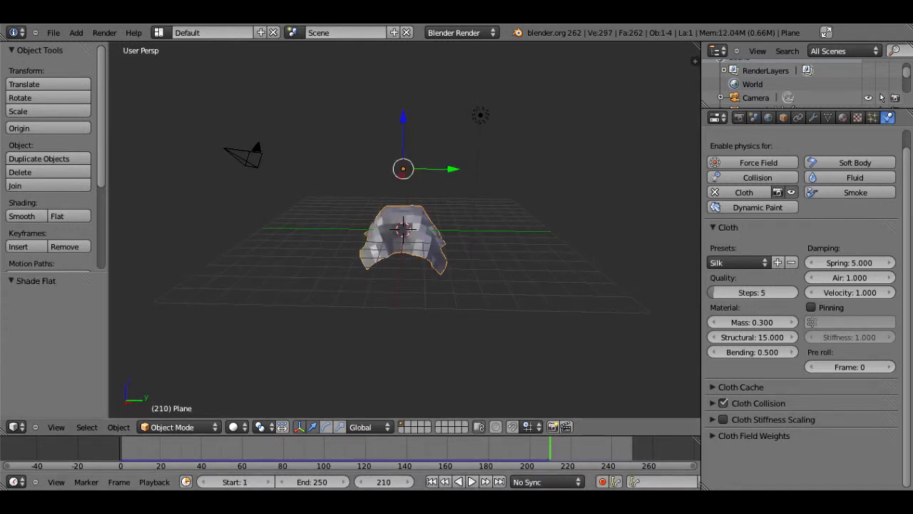
left_click(464, 481)
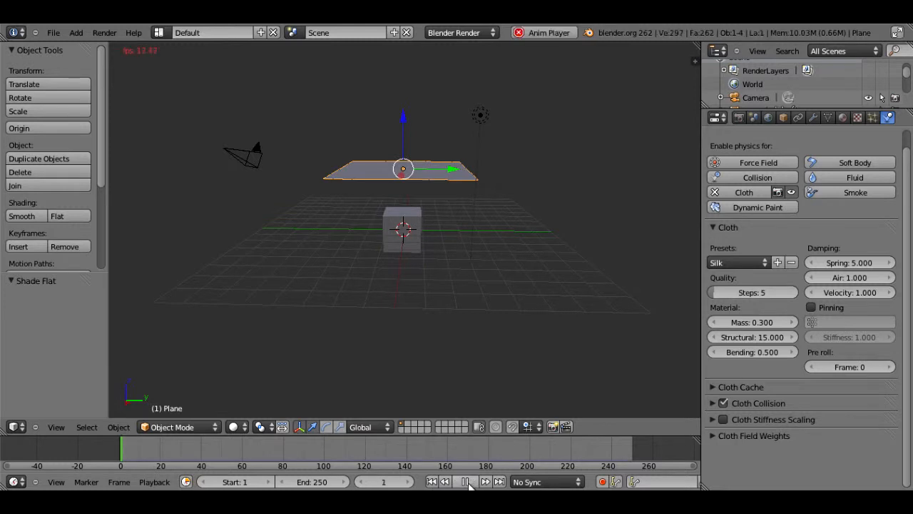
left_click(465, 481)
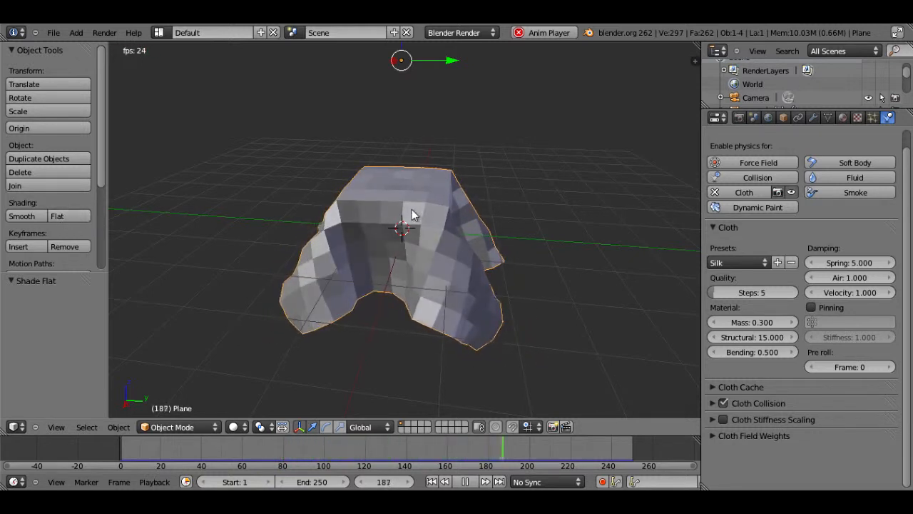
left_click(21, 216)
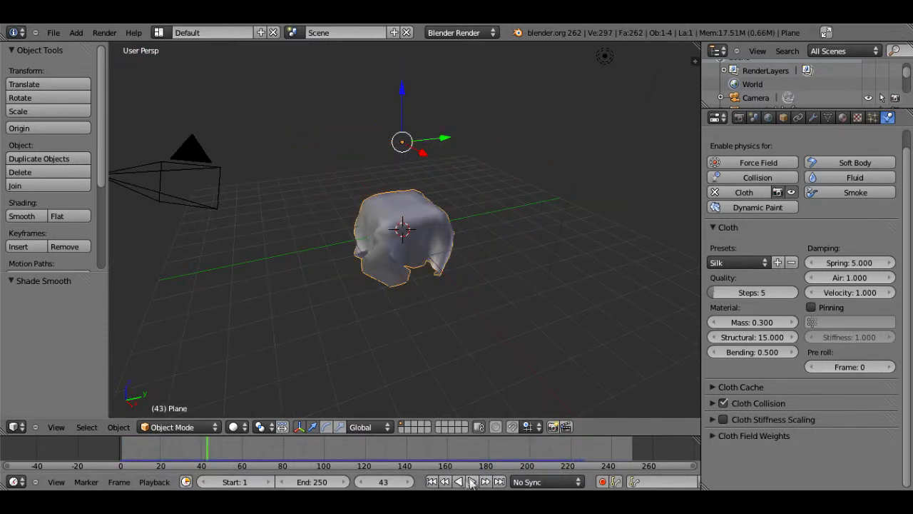
Play back the smoothly shaded cloth falling onto the cube.
left_click(430, 481)
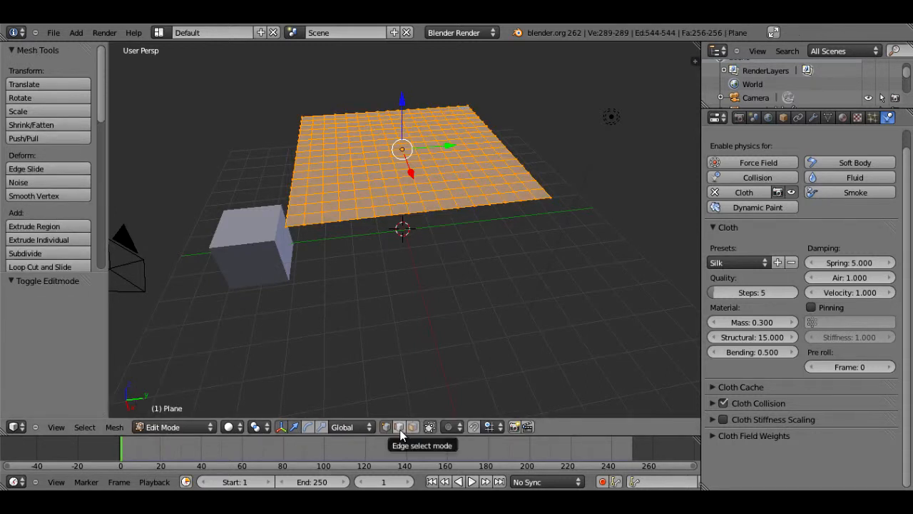
Deselect all, switch to vertex select, and pick two corner vertices along one edge.
key("a")
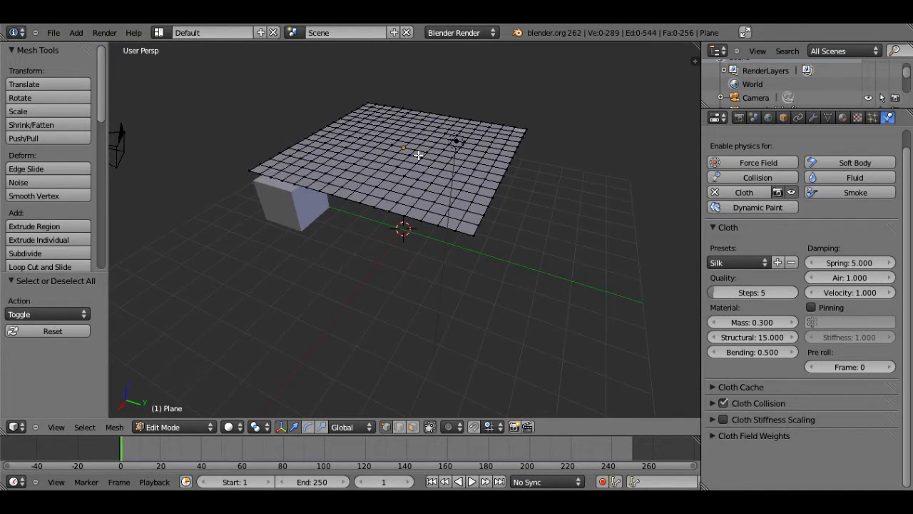
mouse_move(386, 427)
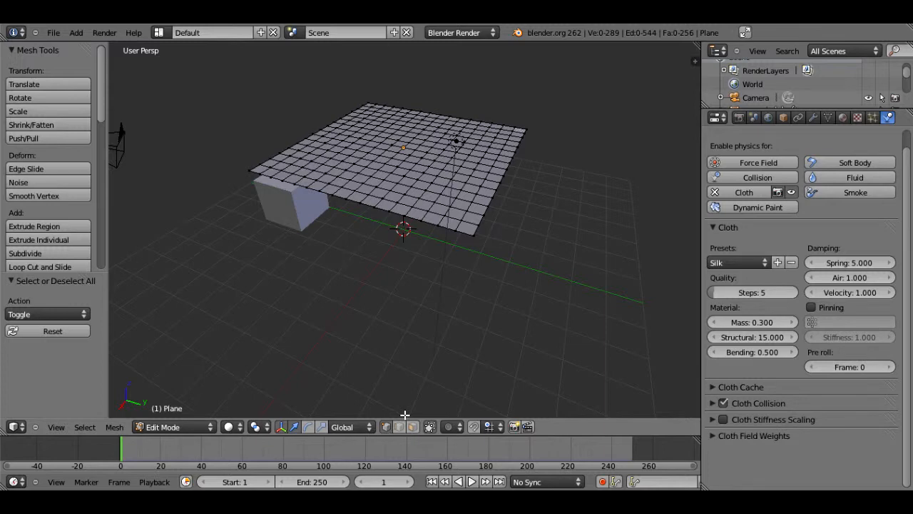
left_click(473, 233)
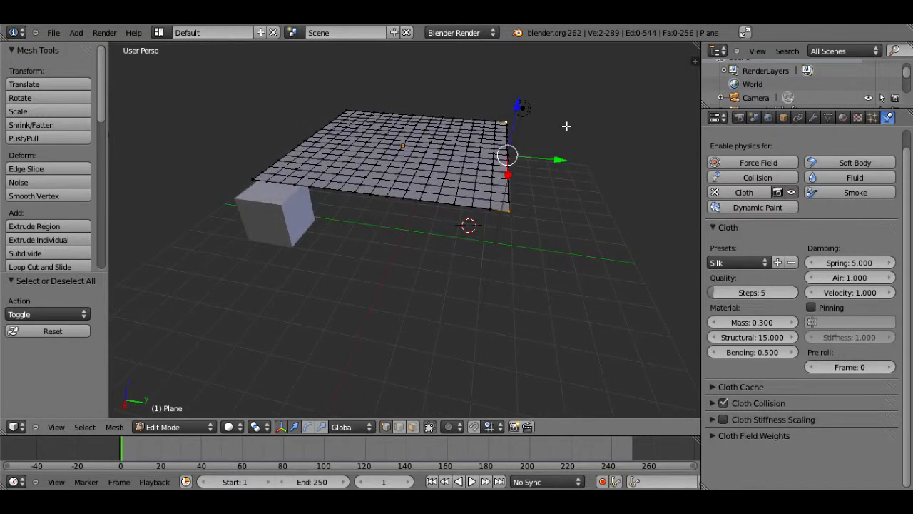
left_click(419, 207)
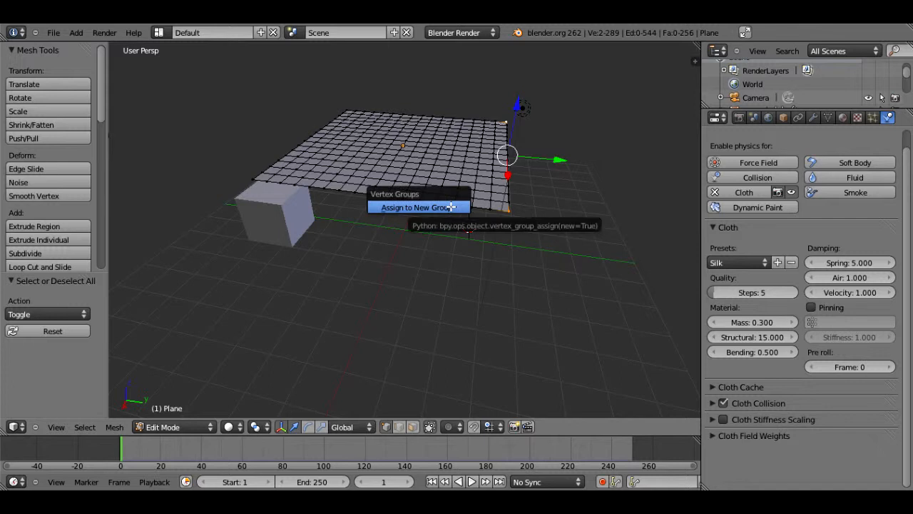
mouse_move(421, 211)
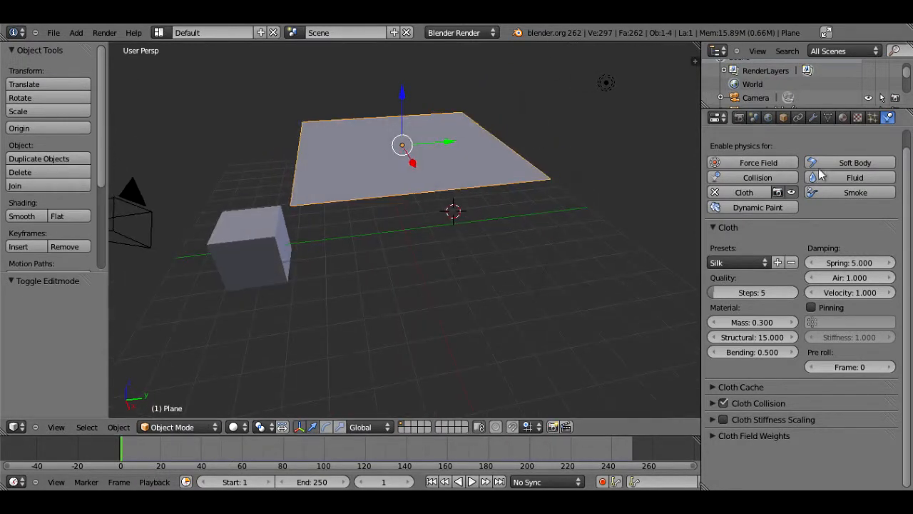
mouse_move(842, 161)
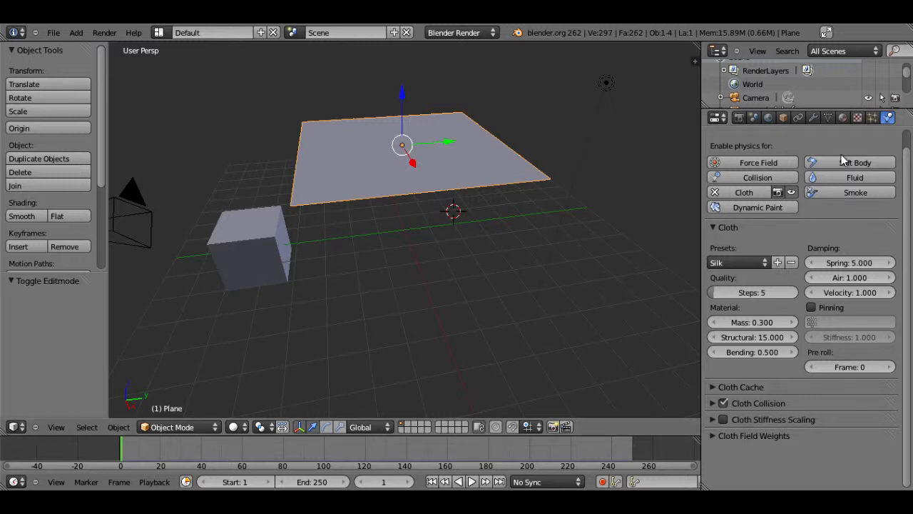
mouse_move(699, 175)
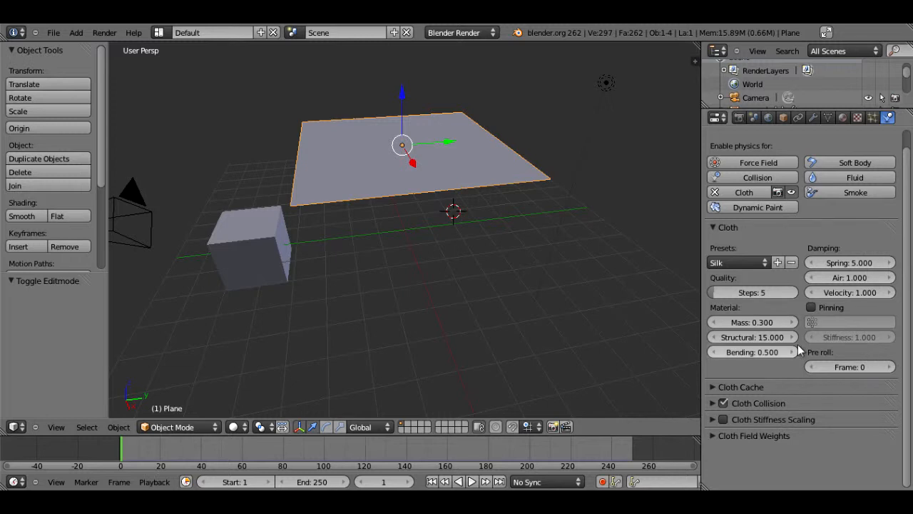
Enable cloth pinning with the Group vertex group and play the hanging cloth.
left_click(811, 307)
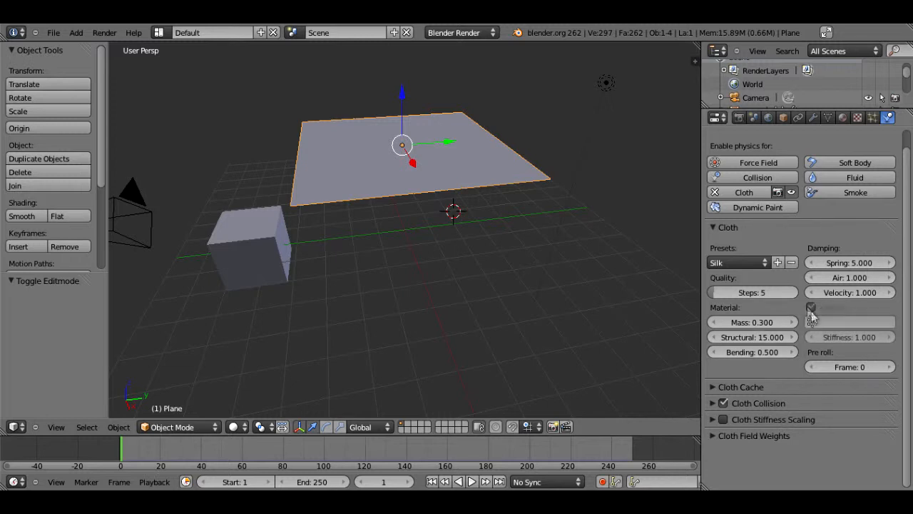
left_click(812, 306)
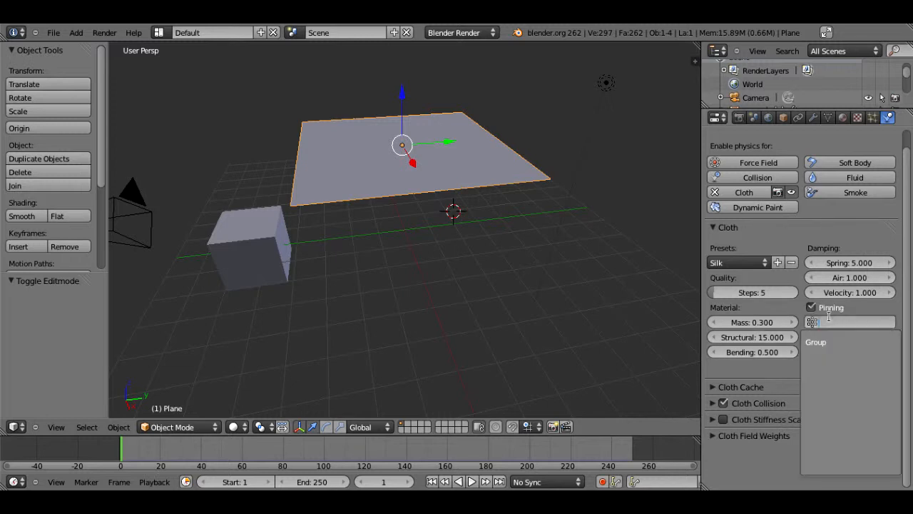
left_click(812, 308)
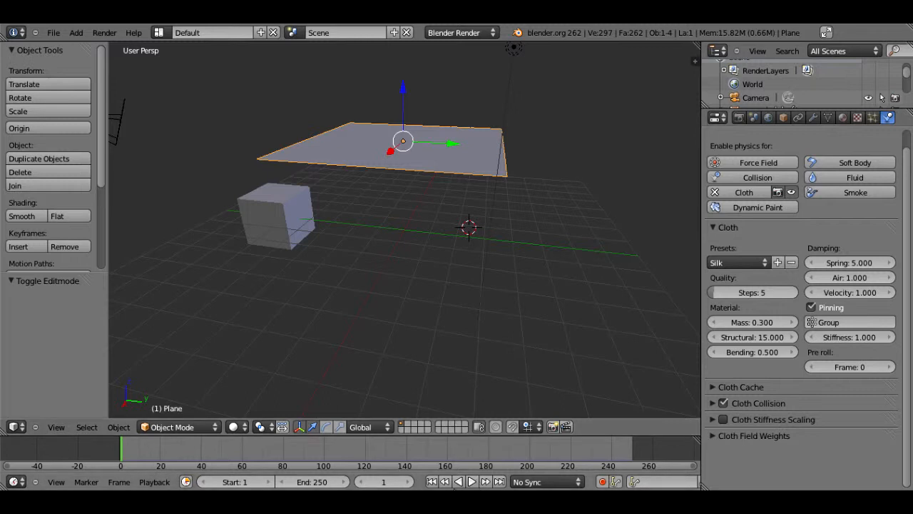
left_click(471, 481)
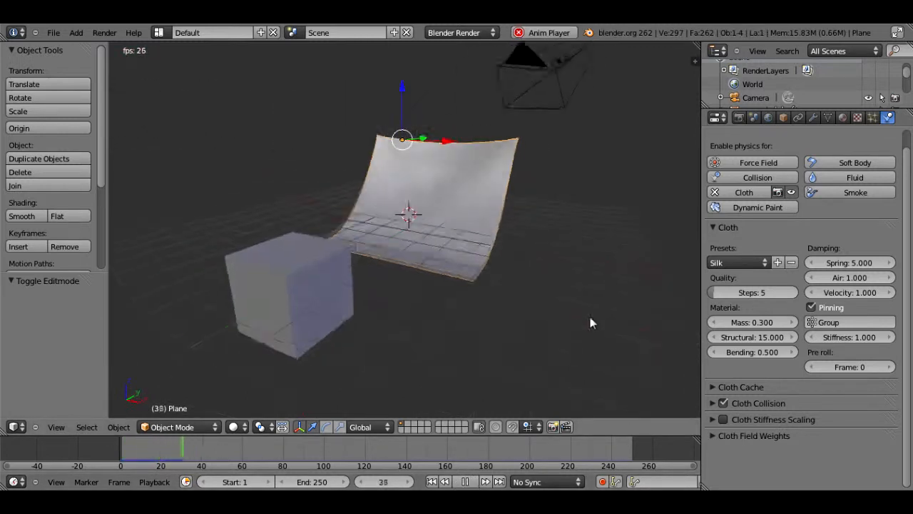